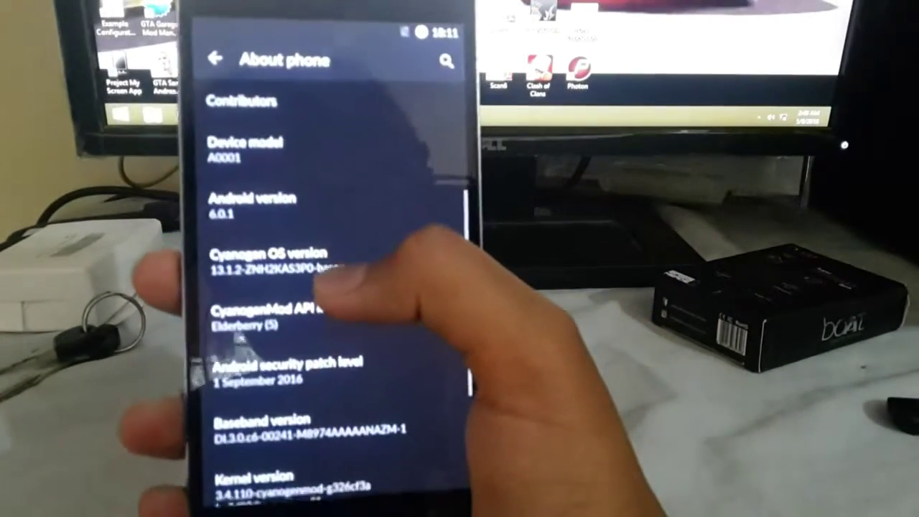
# Step: Scroll About phone and tap Build number repeatedly to enable developer mode
pyautogui.scroll(-3)
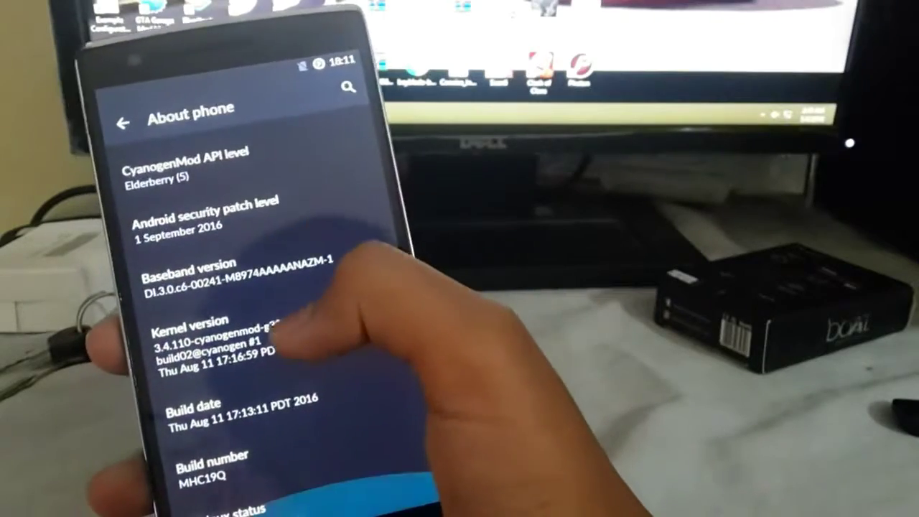
pyautogui.click(216, 466)
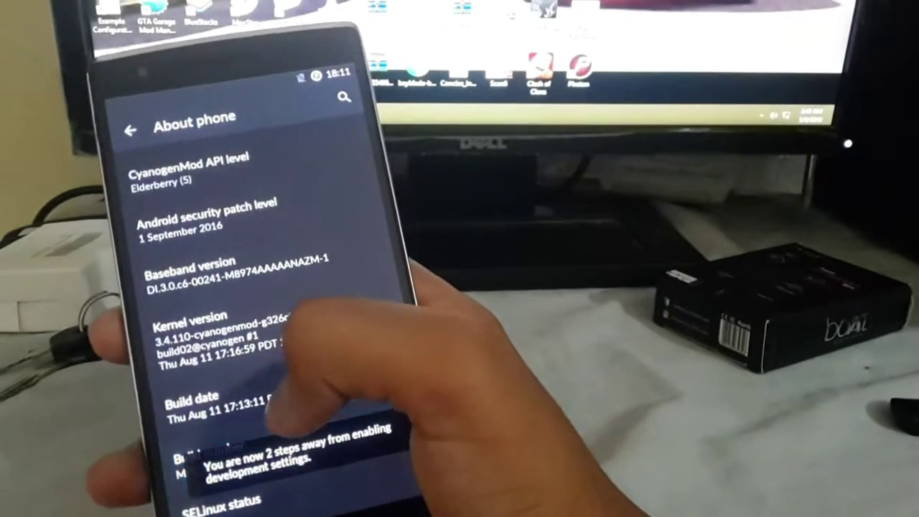
pyautogui.click(215, 460)
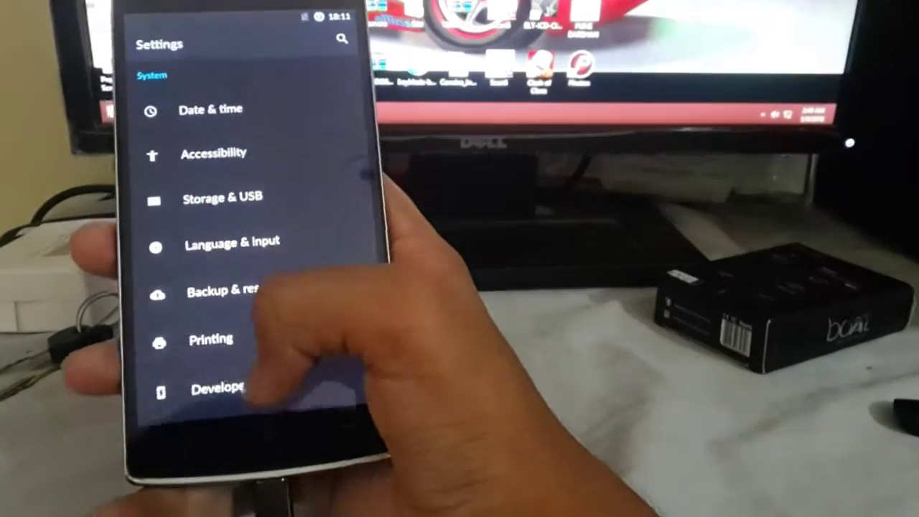
# Step: Open the newly unlocked Developer options entry
pyautogui.click(227, 389)
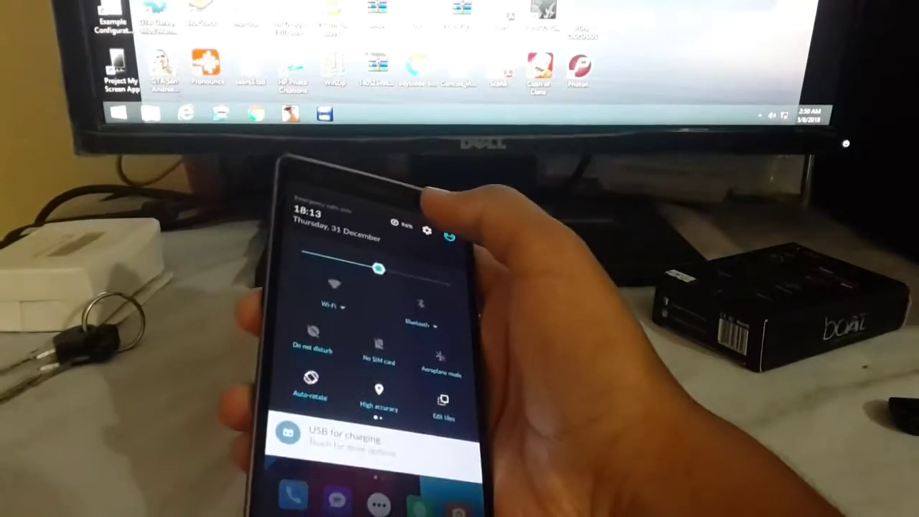
# Step: Switch on Android debugging and scroll through the full list of developer options
pyautogui.click(428, 232)
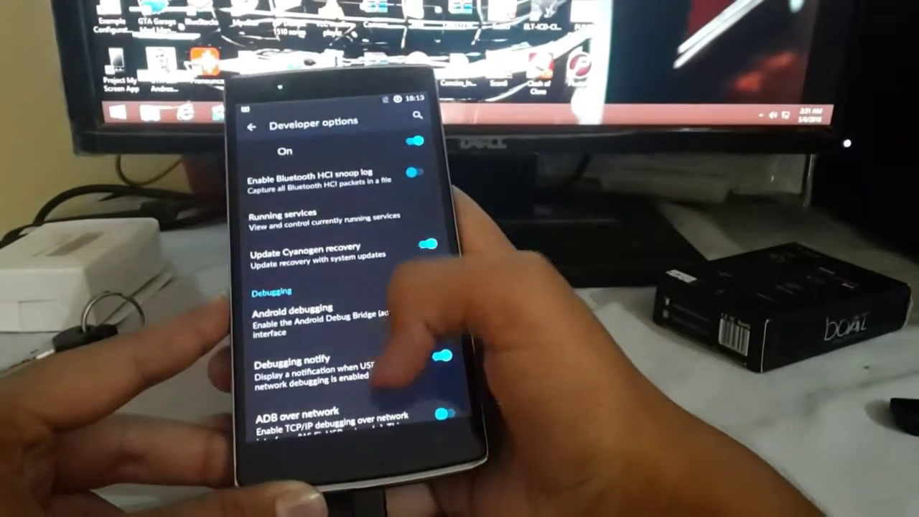
pyautogui.scroll(-3)
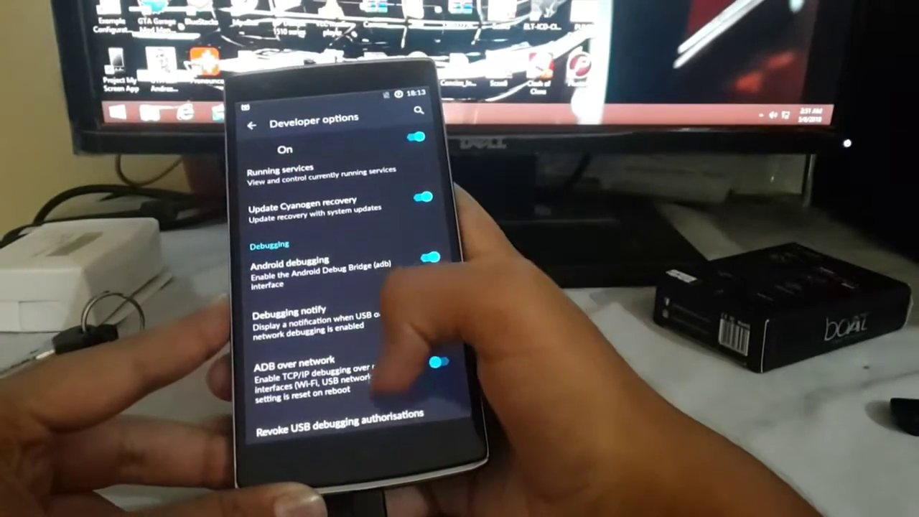
pyautogui.scroll(-3)
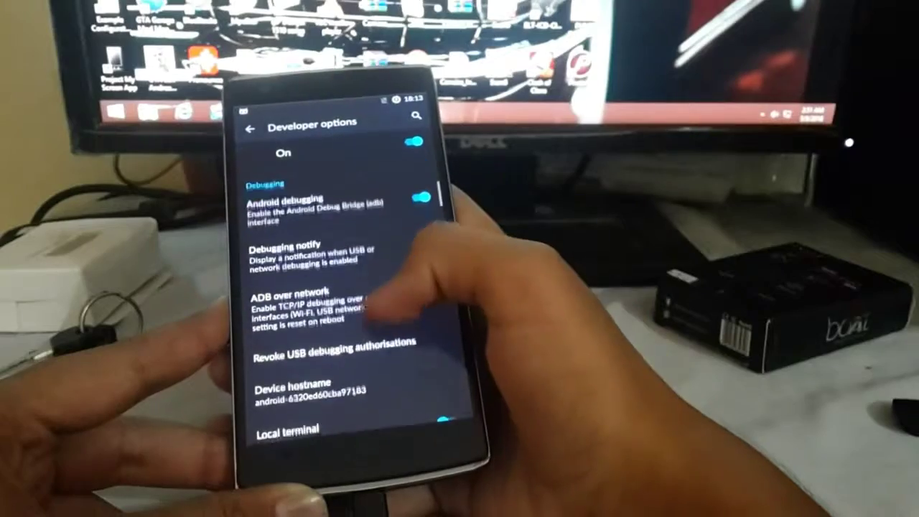
pyautogui.scroll(-3)
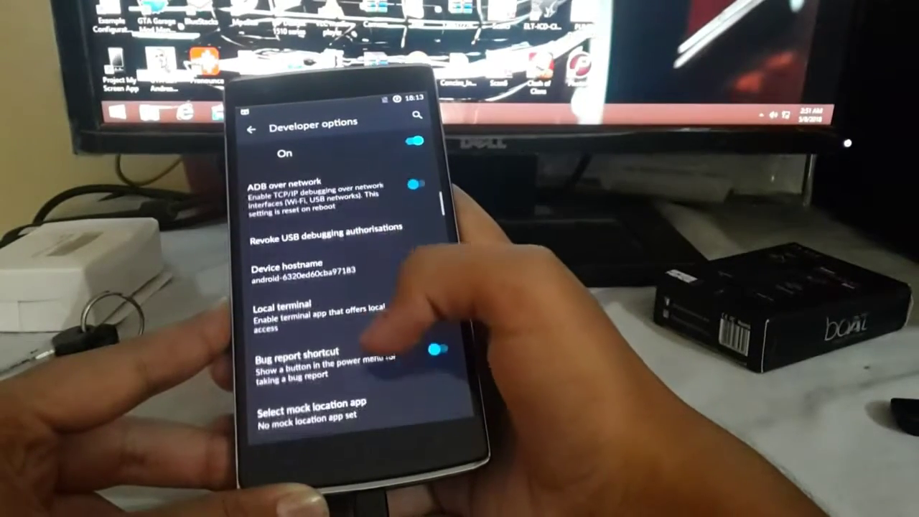
pyautogui.scroll(-3)
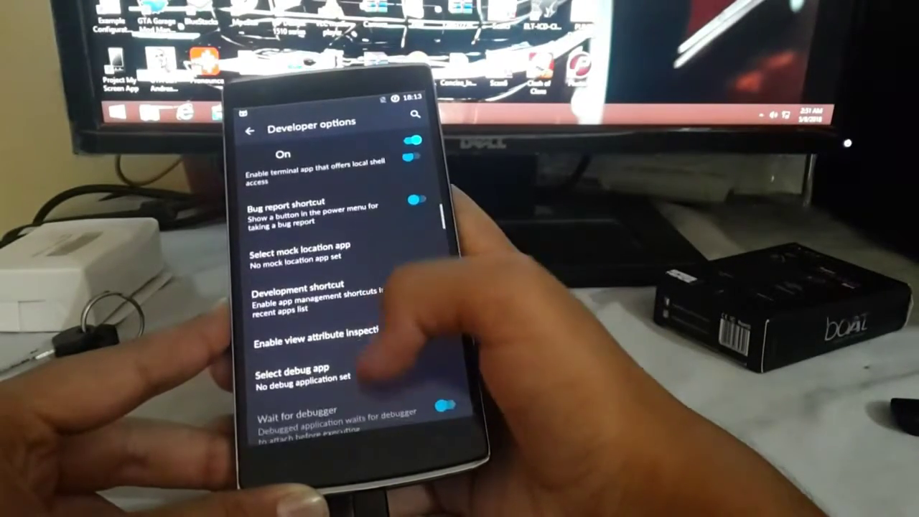
pyautogui.scroll(-3)
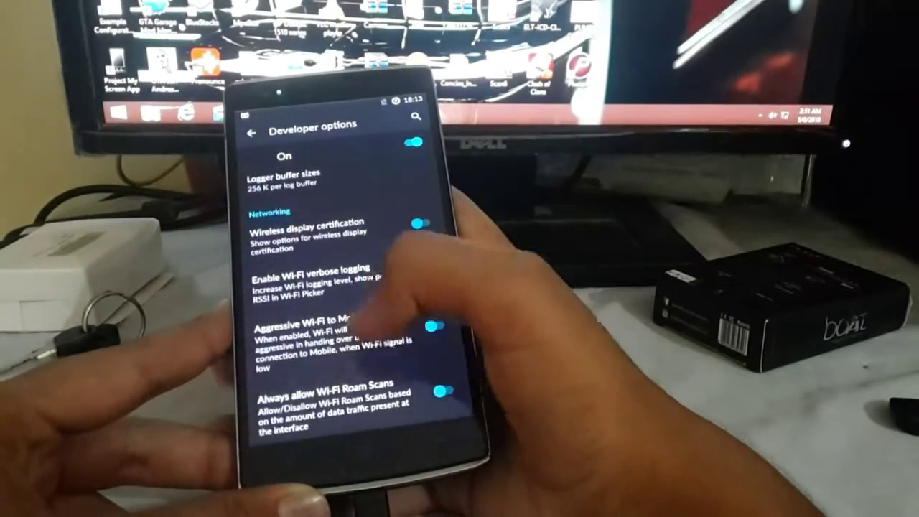
pyautogui.scroll(-3)
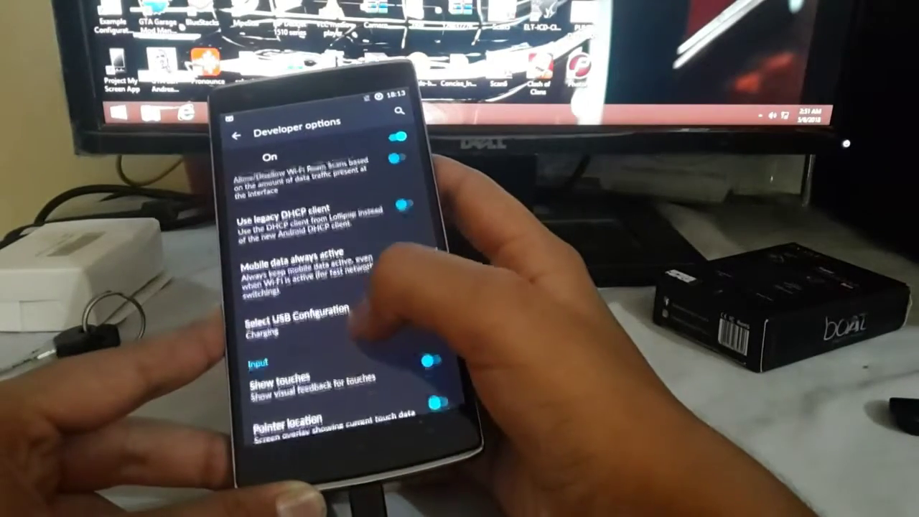
pyautogui.scroll(-3)
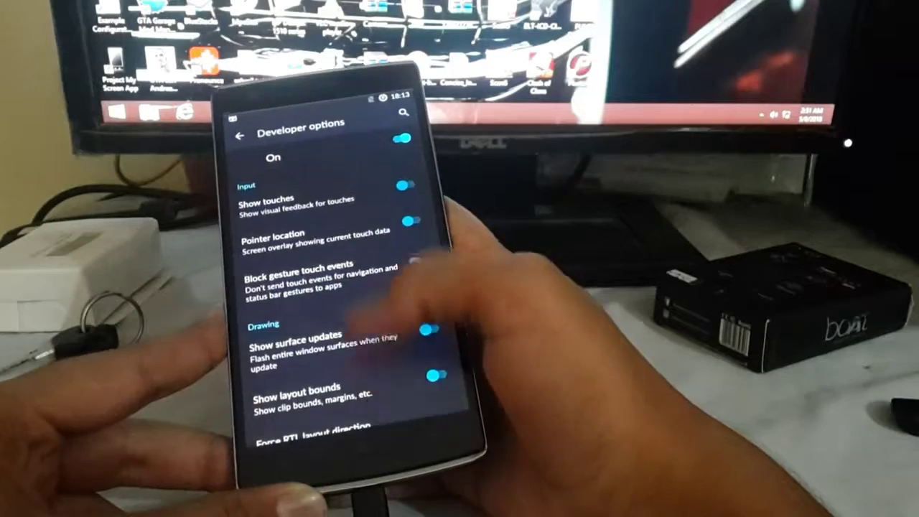
pyautogui.scroll(-3)
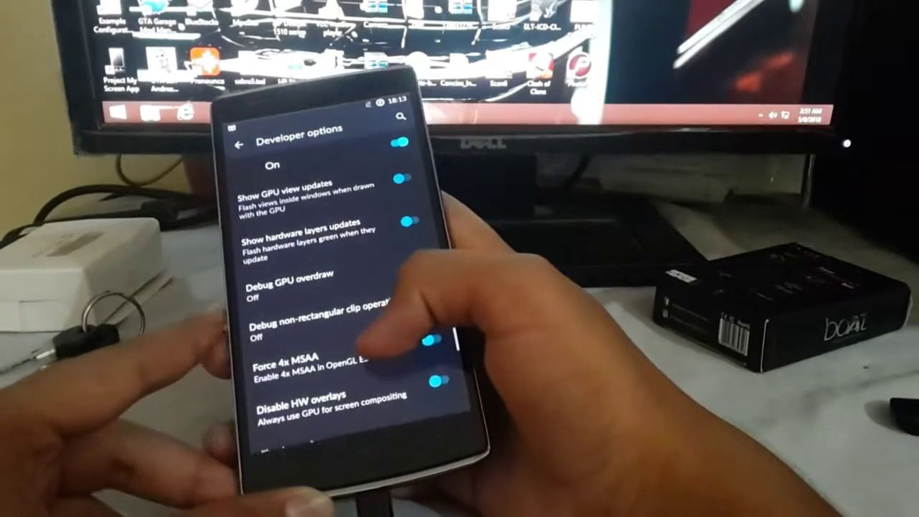
pyautogui.scroll(-3)
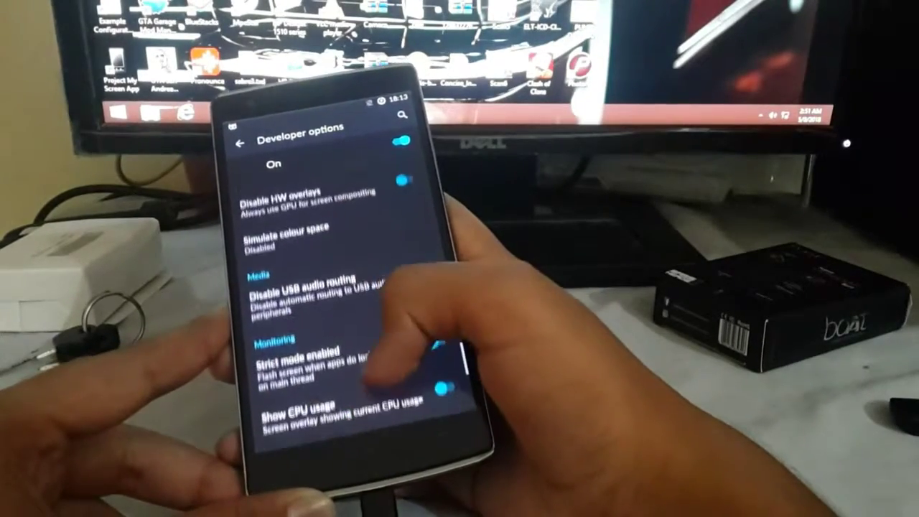
pyautogui.scroll(-3)
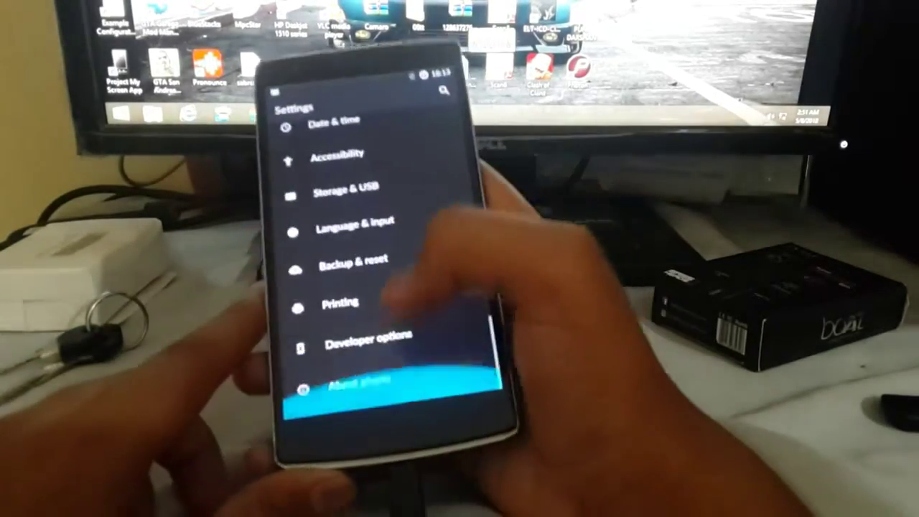
# Step: Reopen Developer options and scroll down through the debugging settings
pyautogui.click(368, 337)
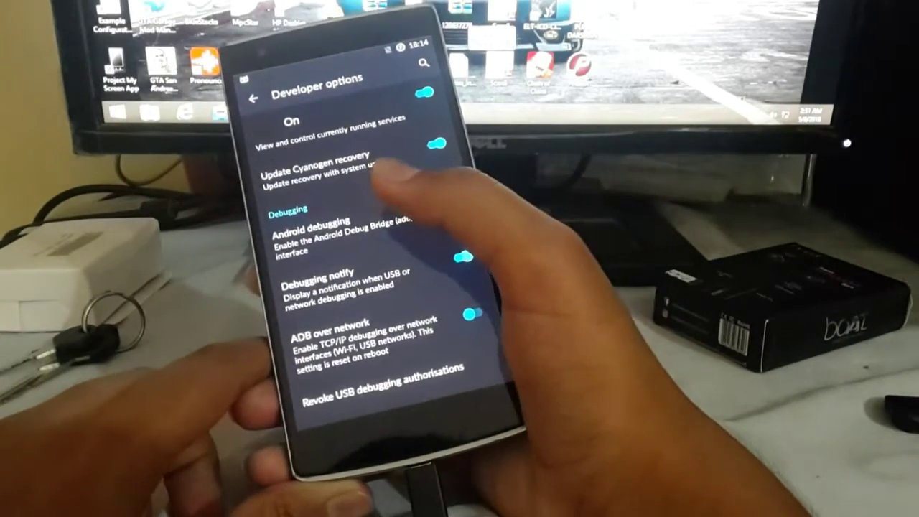
pyautogui.scroll(-3)
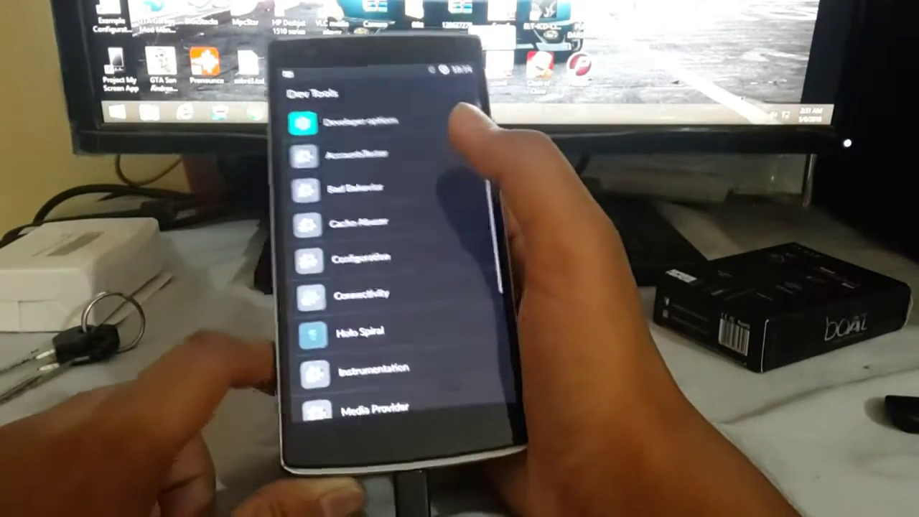
pyautogui.scroll(-3)
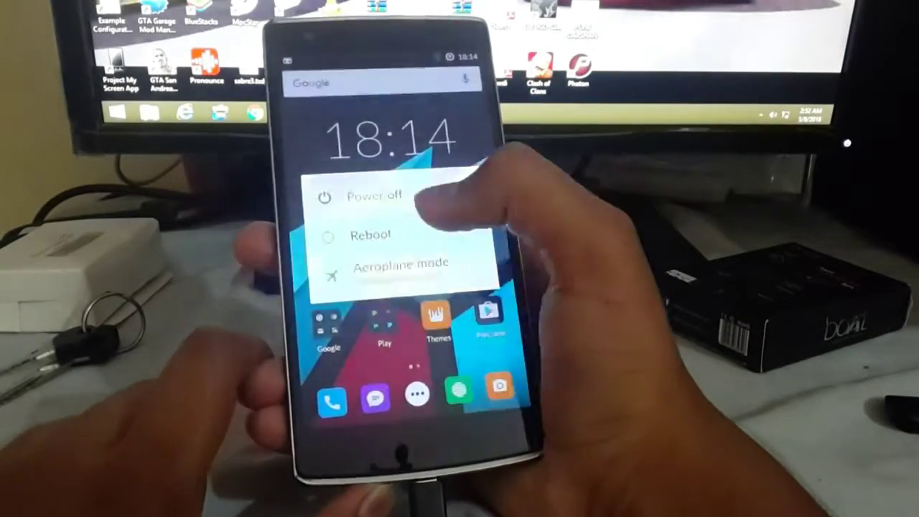
# Step: Expand Reboot in the power menu to show Reboot, Soft reboot, Recovery and Bootloader
pyautogui.click(371, 235)
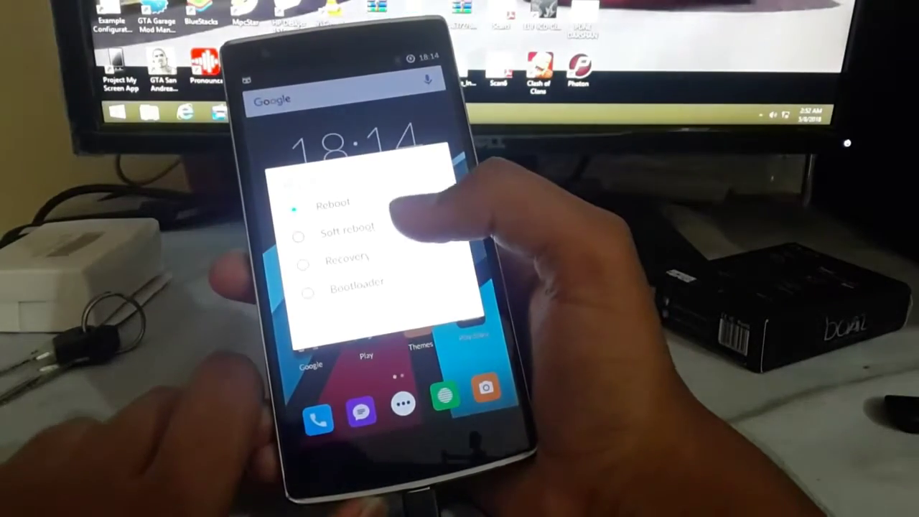